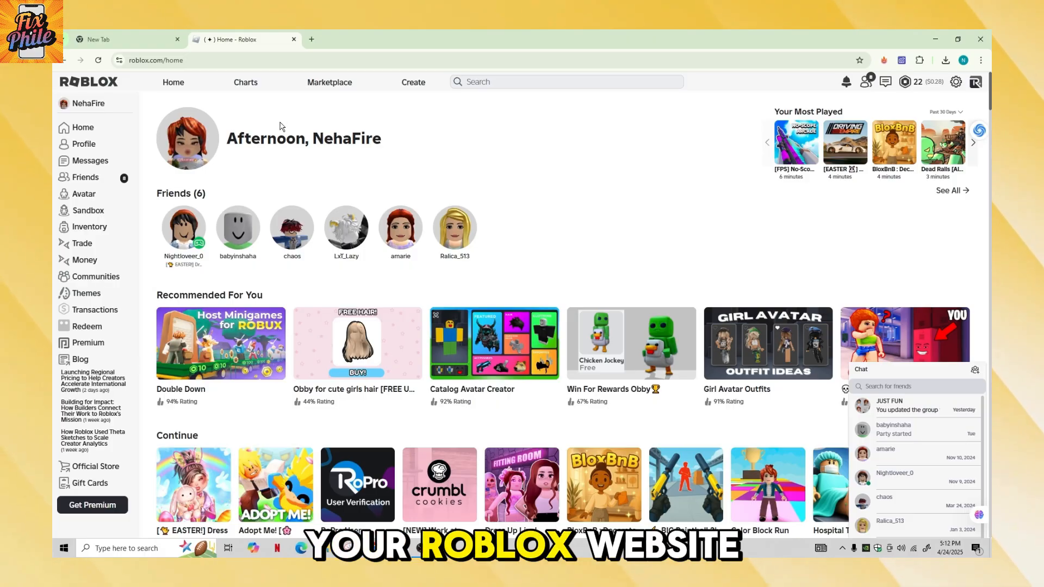
Step: Leave the Roblox home page and open Chrome's Settings at Privacy and security
click(455, 229)
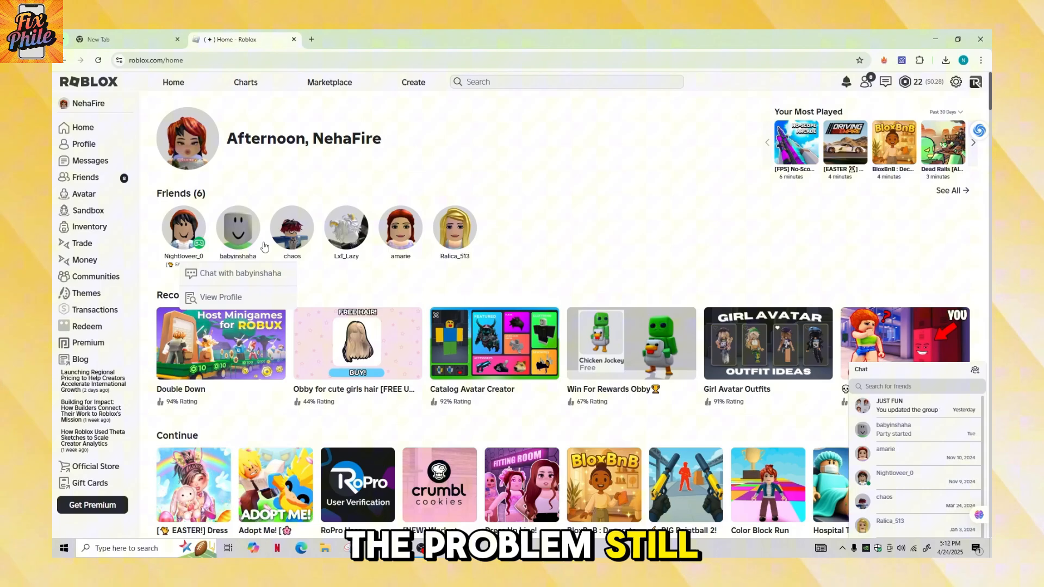
mouse_move(514, 217)
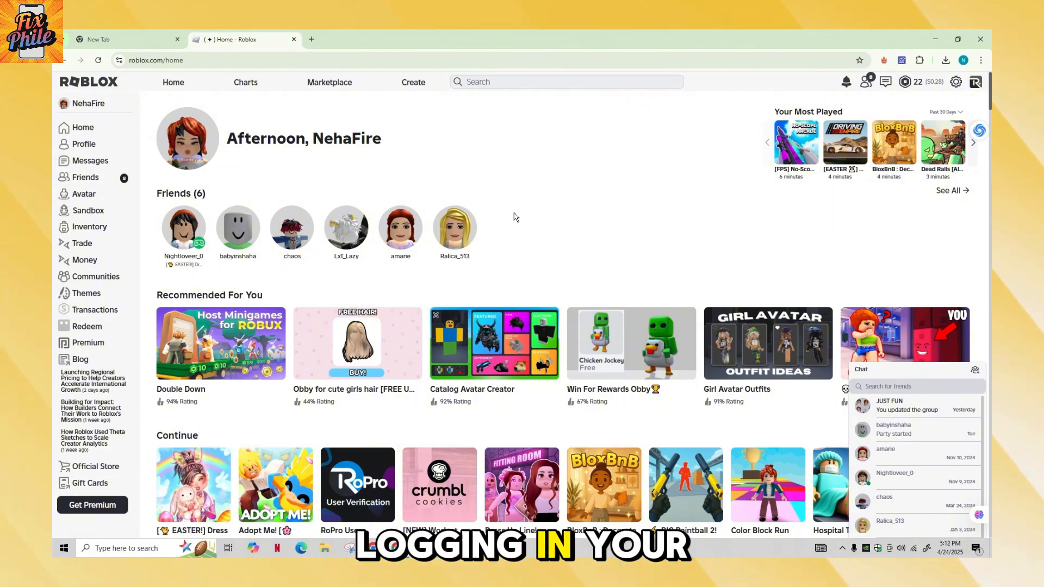
scroll(down, 3)
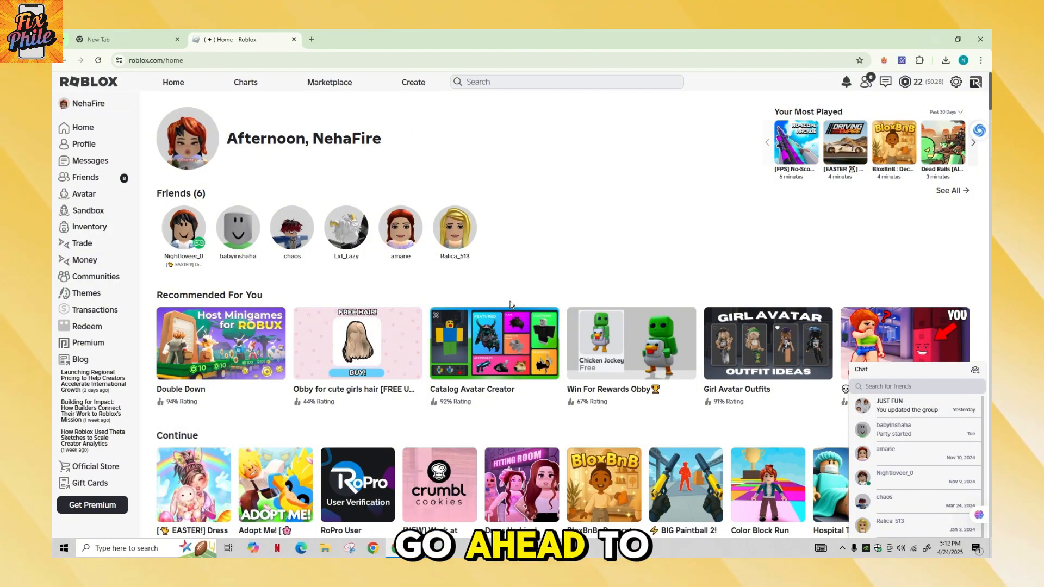
mouse_move(978, 79)
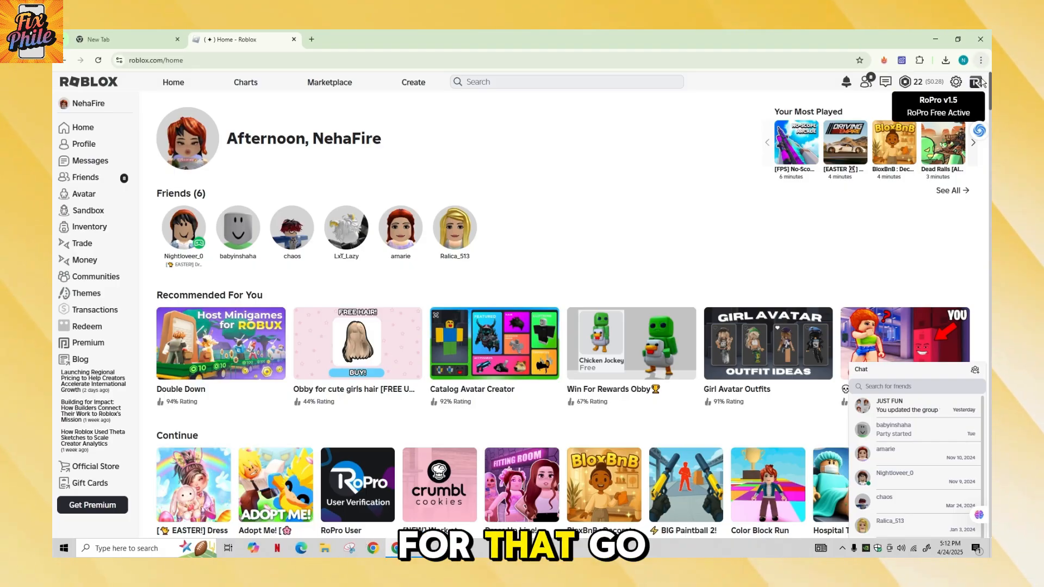
click(979, 60)
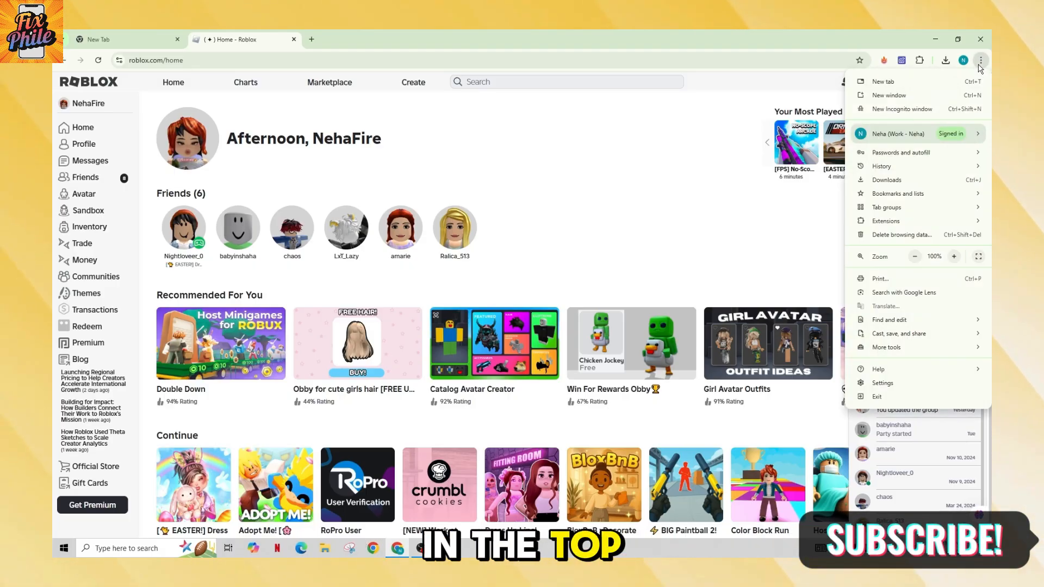
click(883, 383)
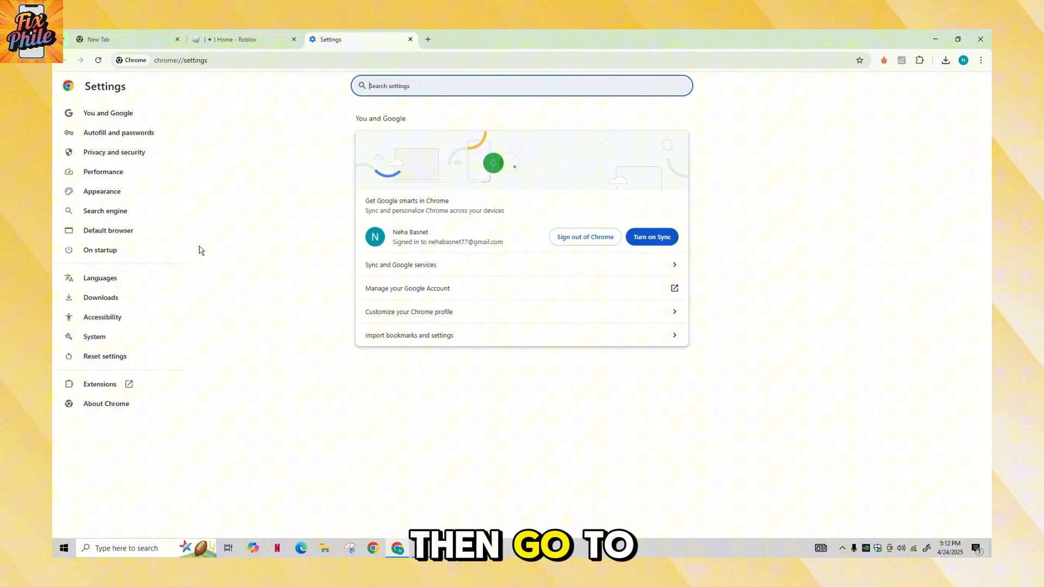
click(114, 152)
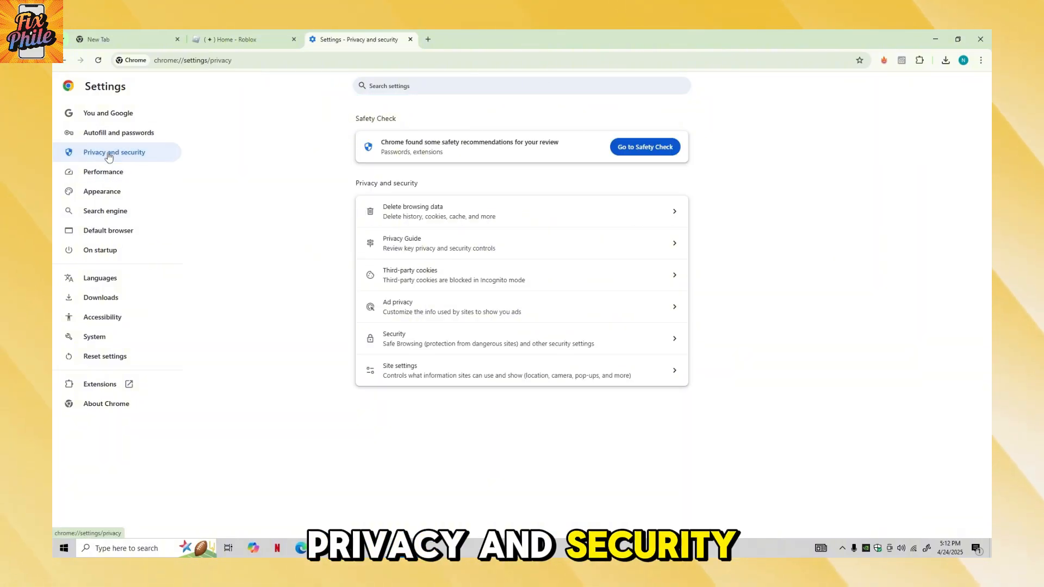
Step: Delete recent browsing history and cached files, then open the status.roblox.com search result
click(412, 211)
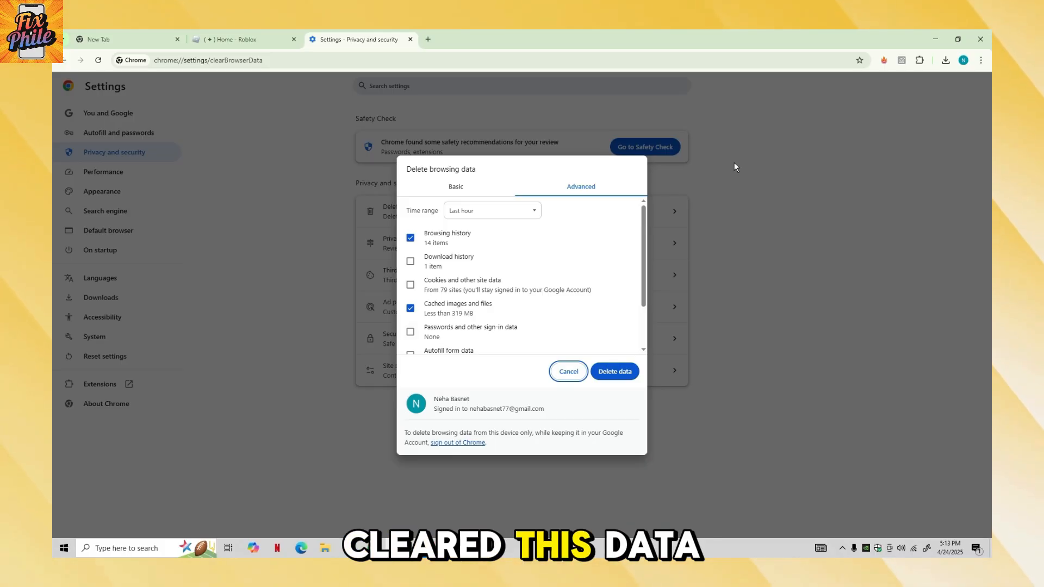
mouse_move(308, 204)
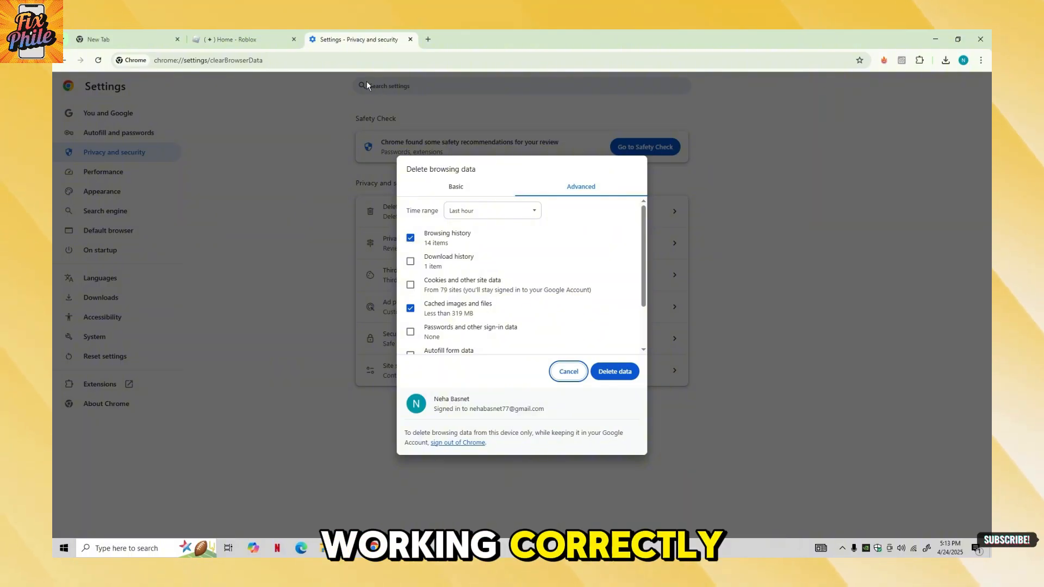
click(410, 39)
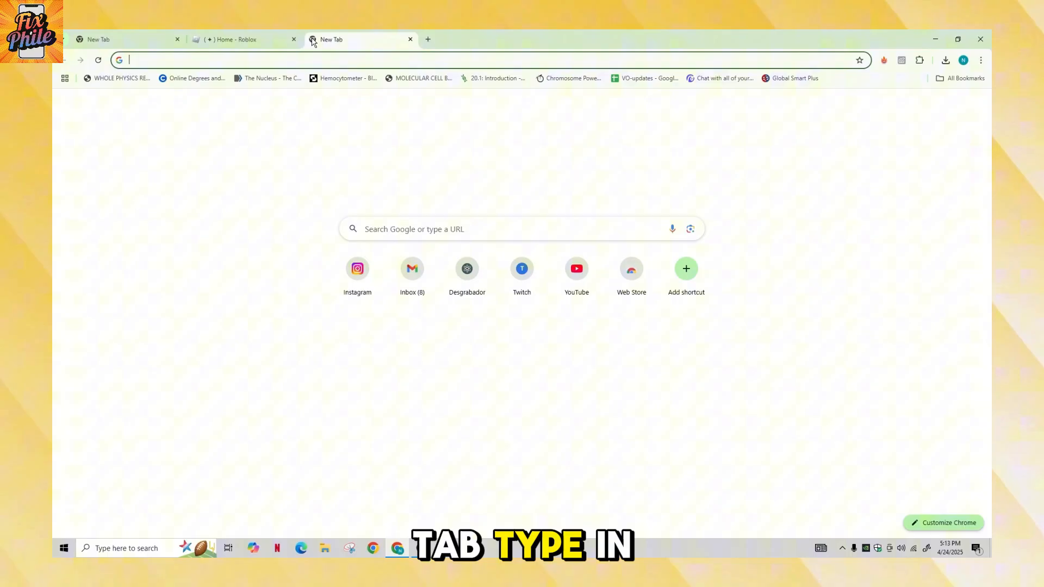
text(roblox.com)
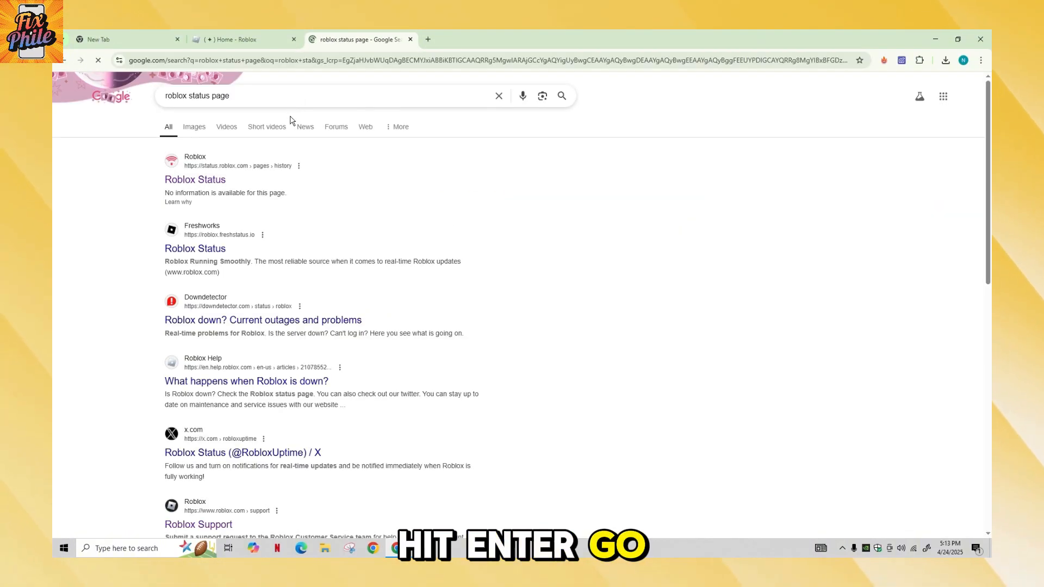
click(195, 179)
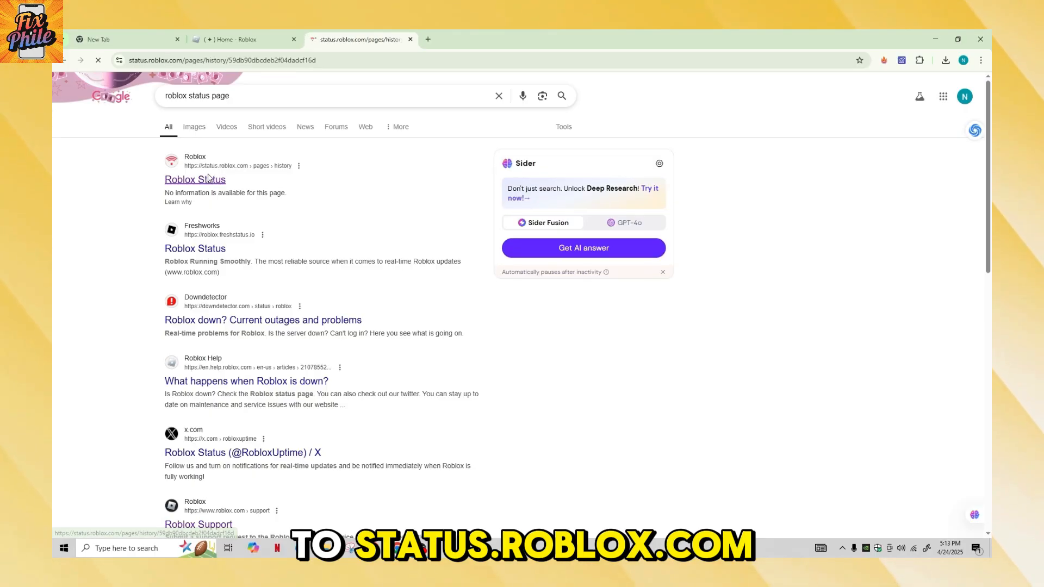
Step: Scroll status.roblox.com to see All Systems Operational and the April 2025 incident history
click(195, 179)
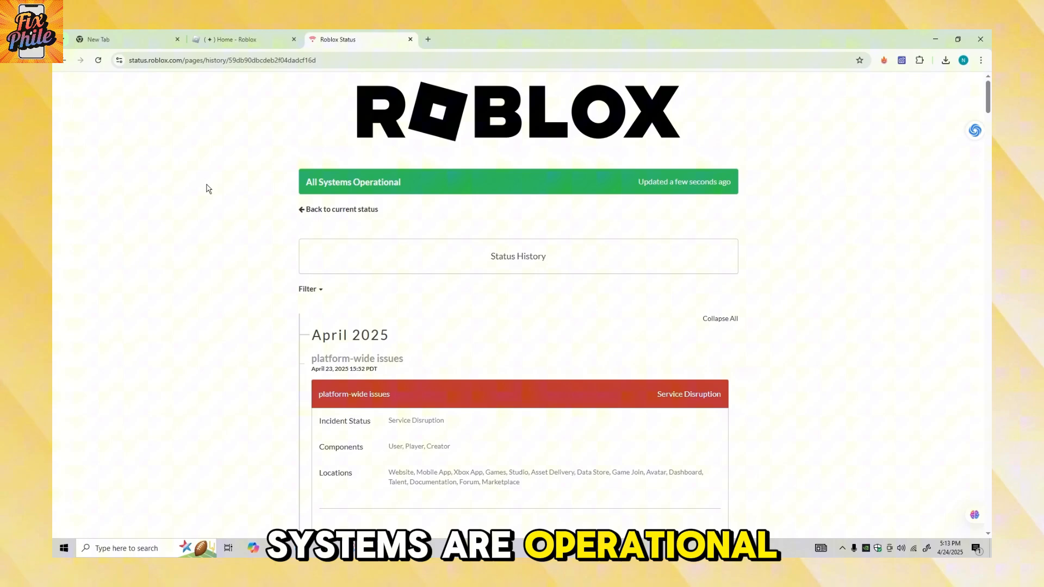
scroll(down, 3)
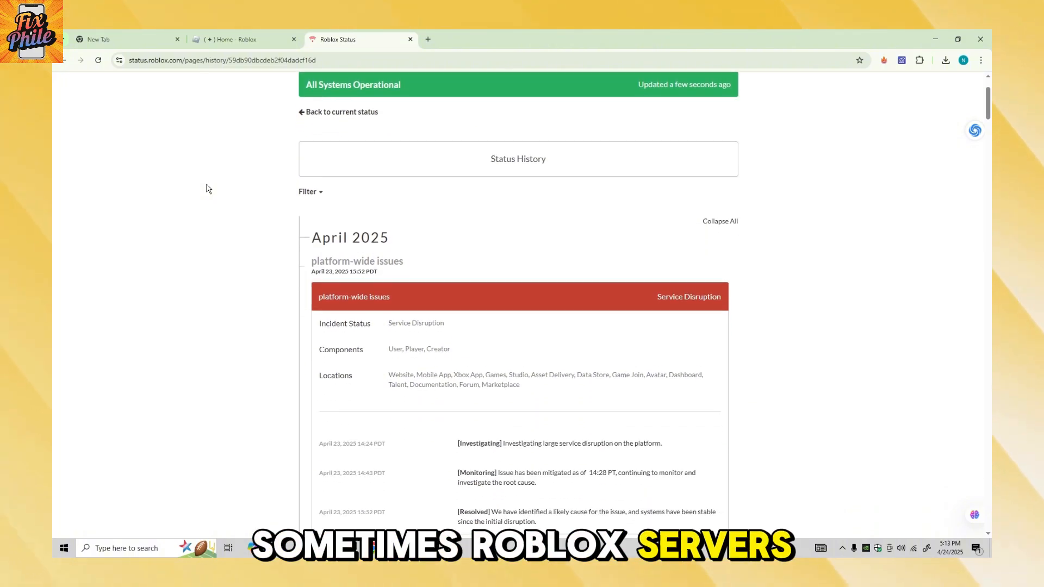